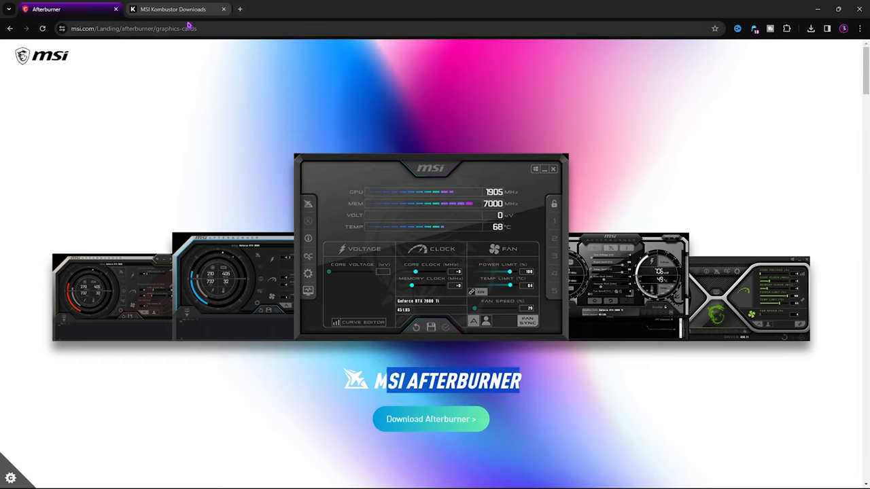
# - Download MSI Afterburner from the MSI Afterburner landing page
pyautogui.click(174, 8)
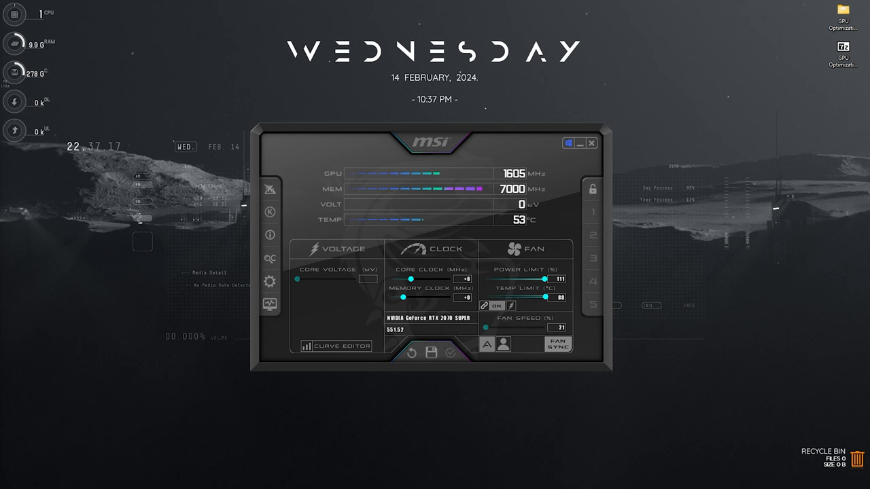
pyautogui.moveTo(95, 193)
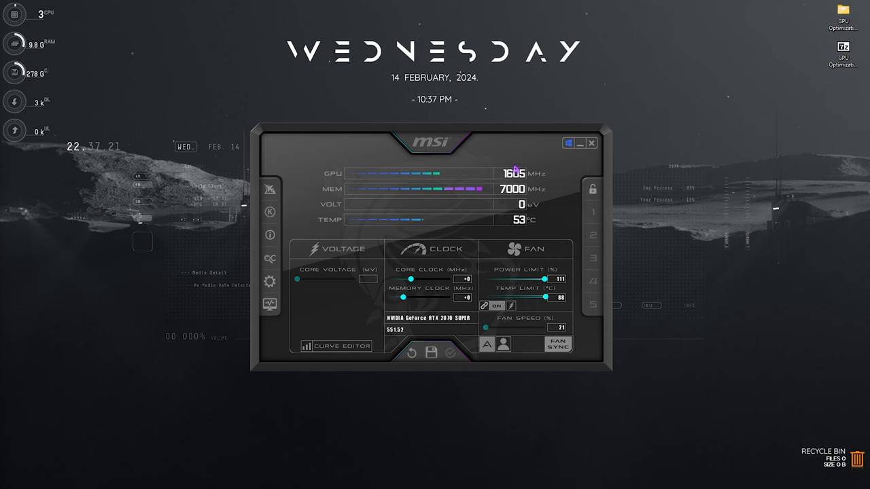
pyautogui.moveTo(533, 139)
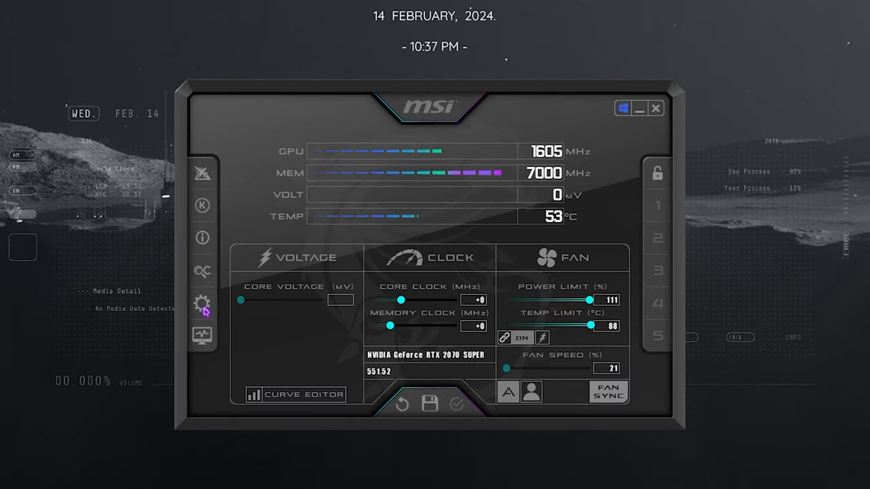
pyautogui.click(201, 305)
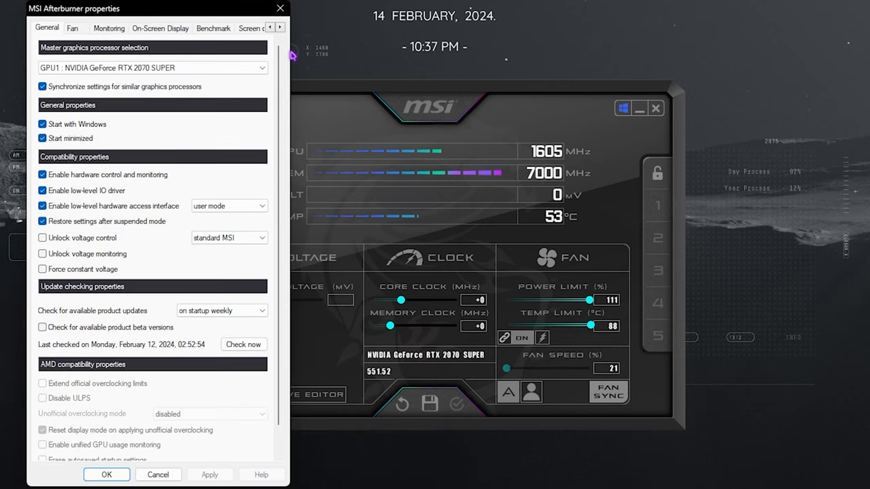
pyautogui.click(232, 27)
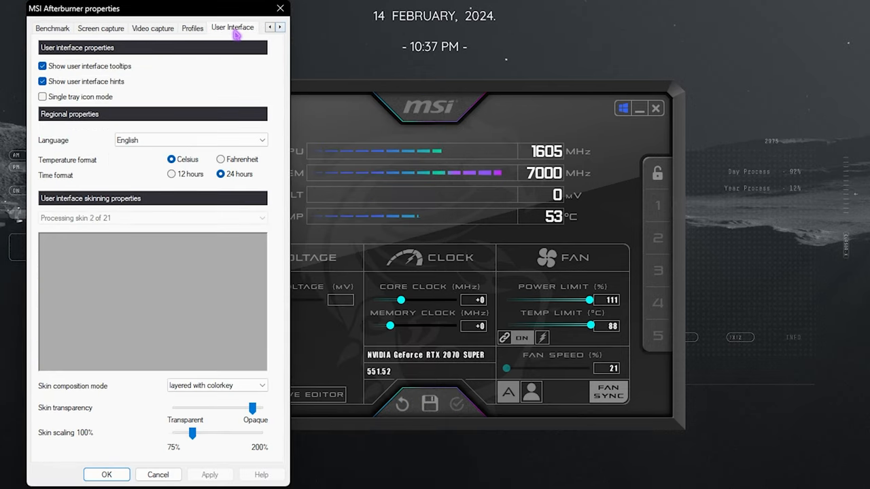
pyautogui.click(280, 27)
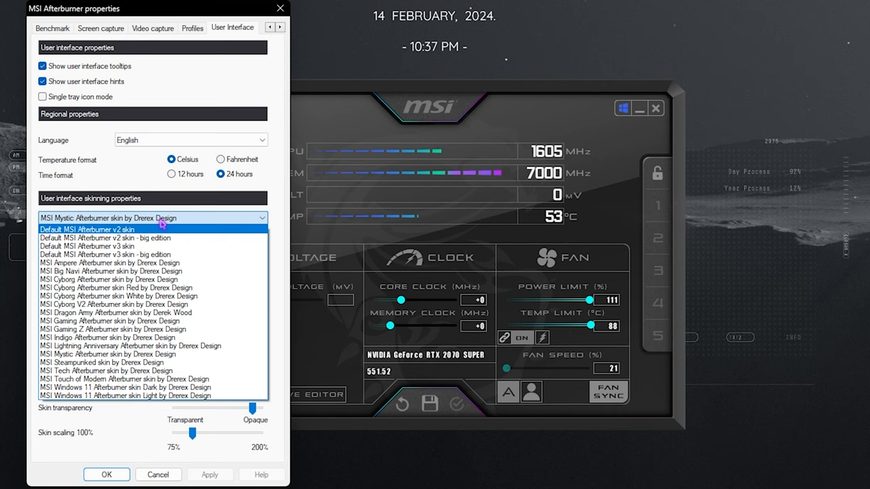
pyautogui.click(107, 353)
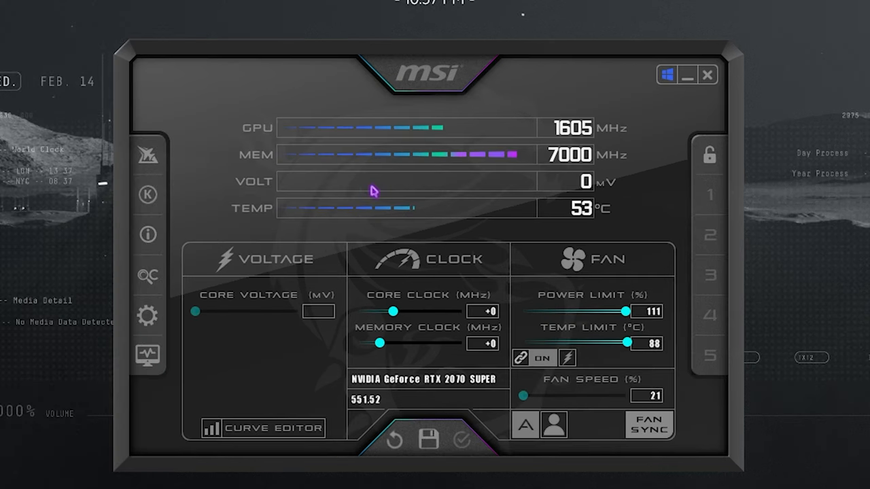
pyautogui.moveTo(367, 184)
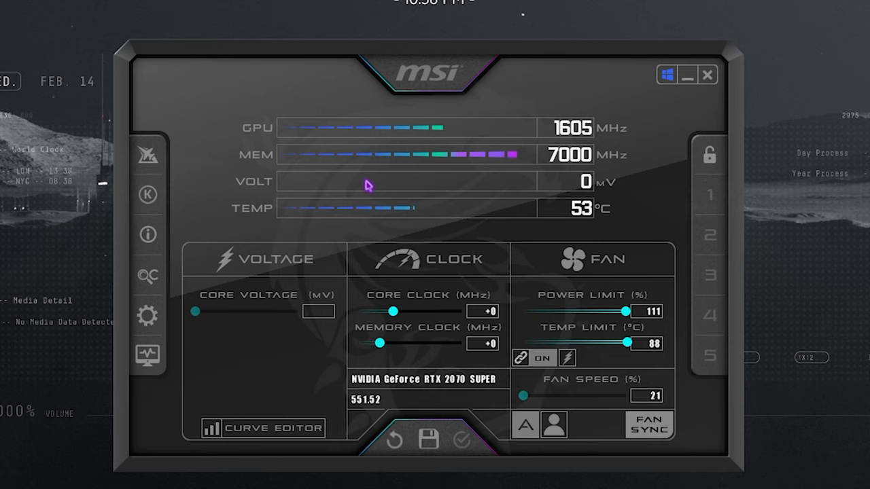
pyautogui.moveTo(319, 158)
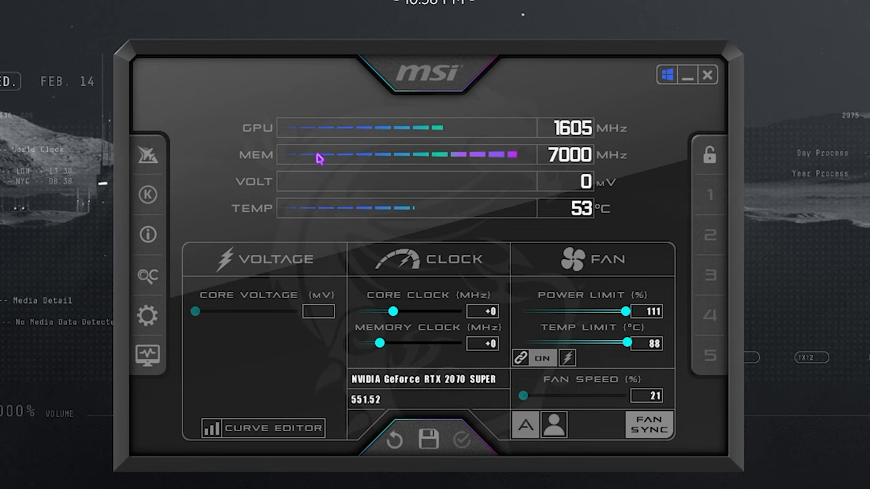
pyautogui.moveTo(299, 220)
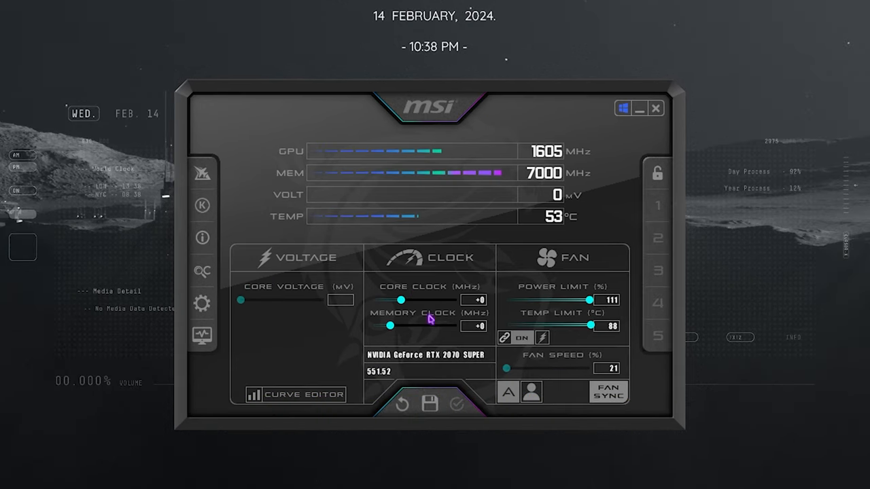
pyautogui.moveTo(537, 291)
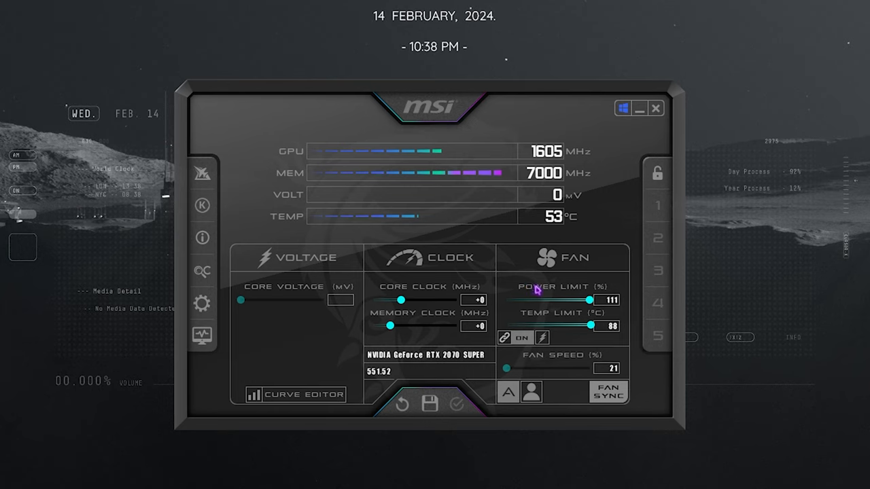
pyautogui.moveTo(332, 253)
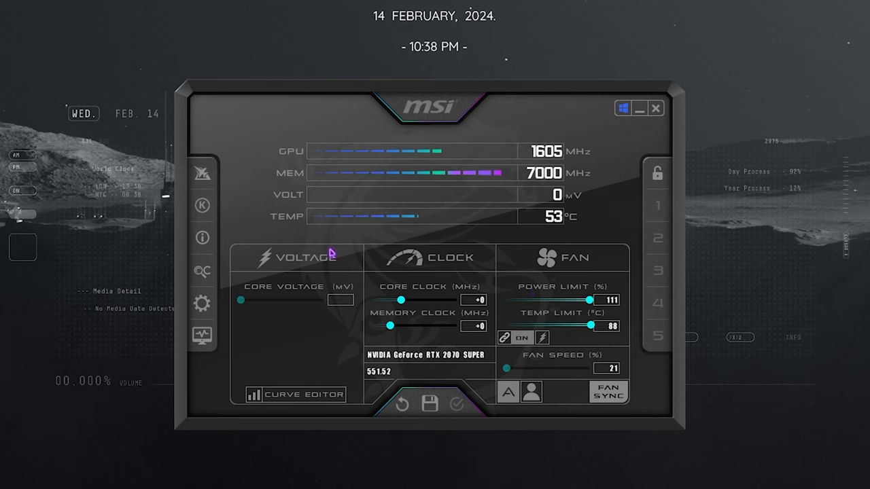
pyautogui.moveTo(286, 225)
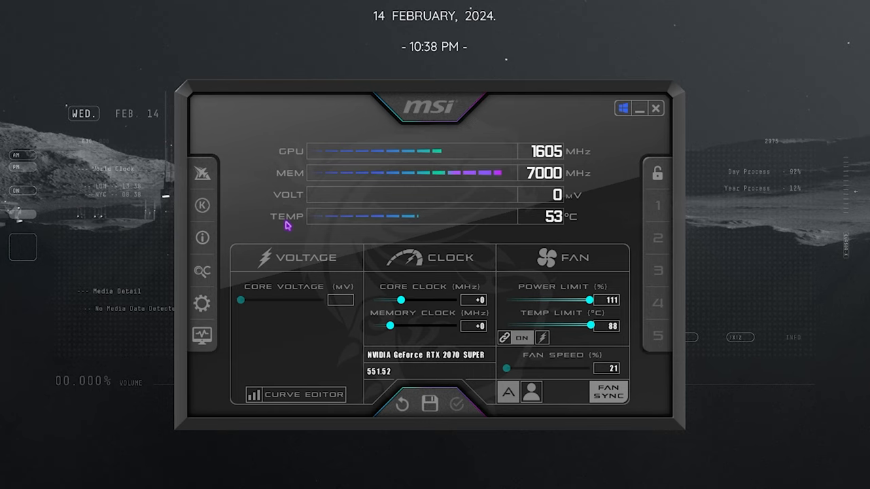
pyautogui.moveTo(509, 242)
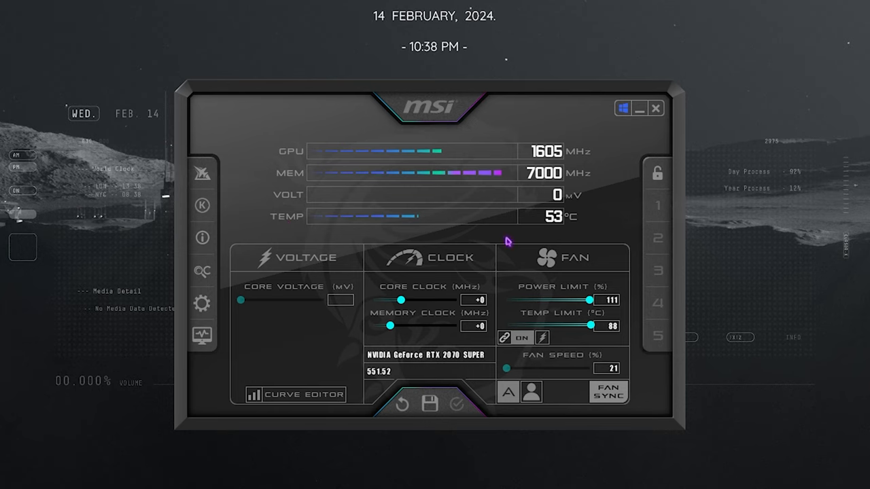
pyautogui.moveTo(557, 225)
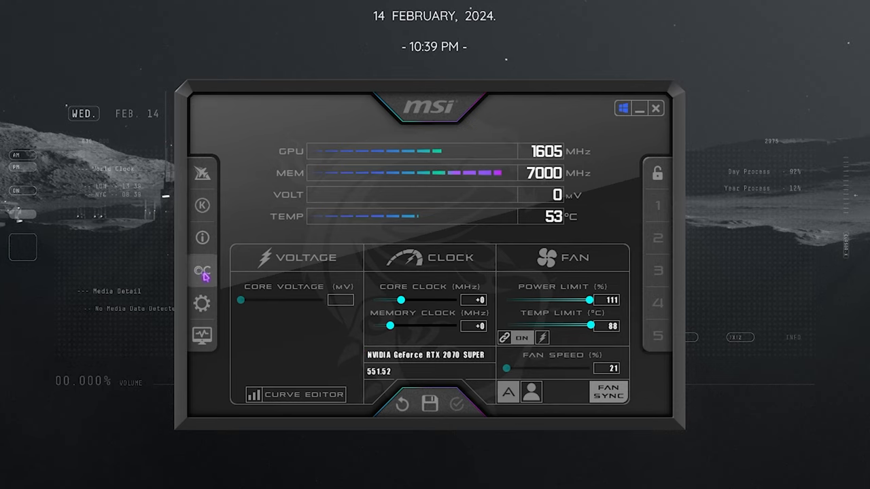
pyautogui.moveTo(207, 224)
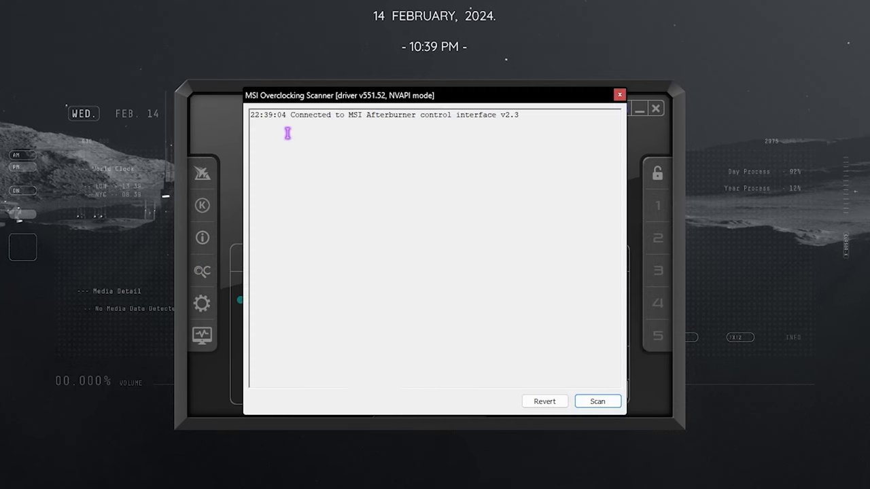
pyautogui.moveTo(269, 106)
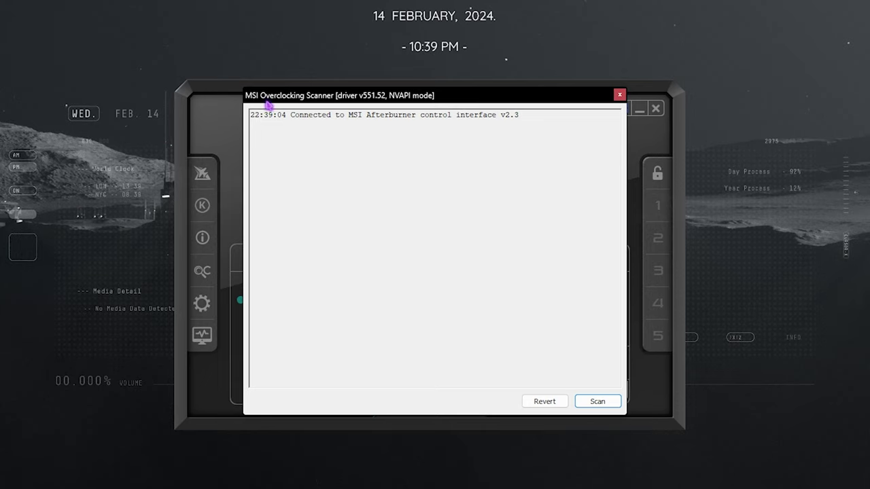
pyautogui.moveTo(347, 106)
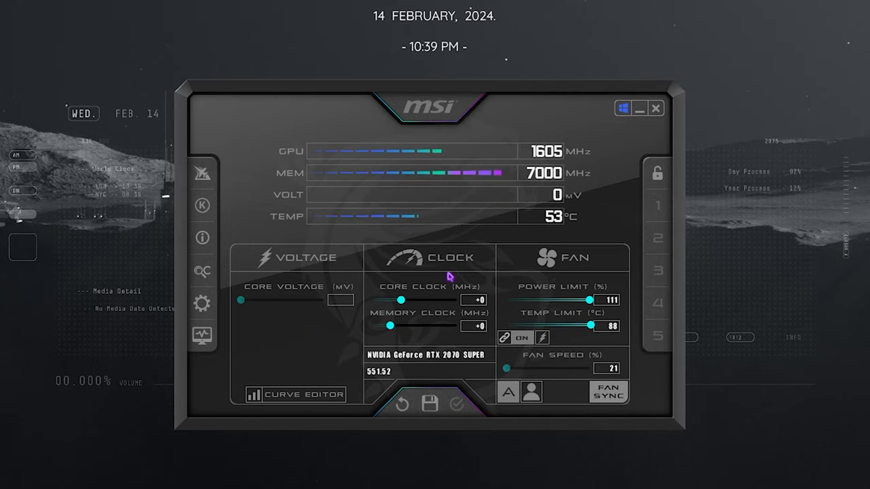
pyautogui.moveTo(437, 294)
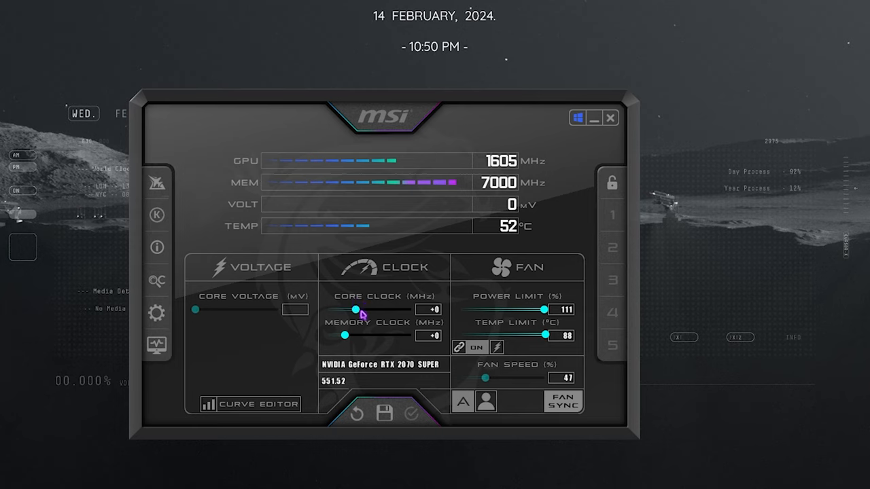
pyautogui.moveTo(356, 333)
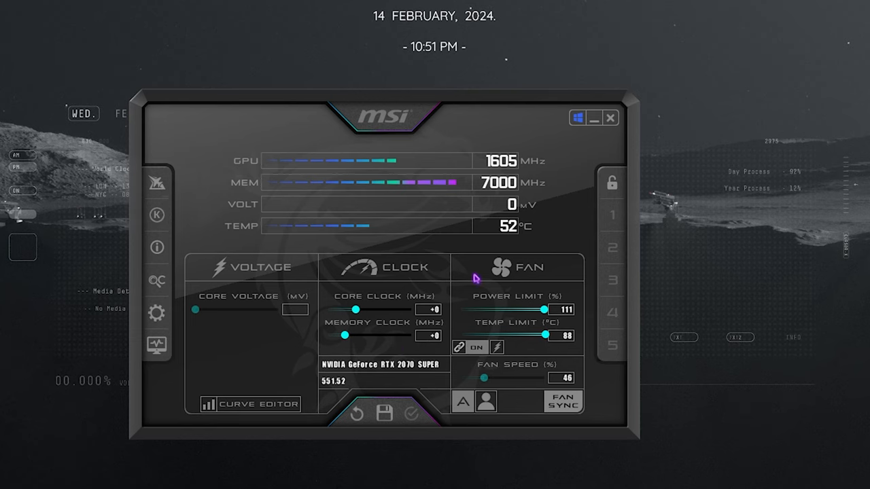
pyautogui.moveTo(552, 321)
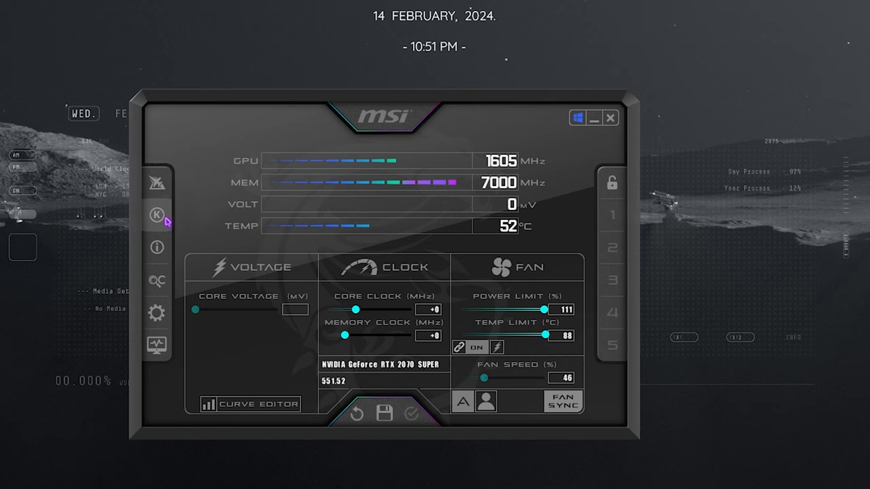
# - Launch Kombustor from Afterburner and start the GPU stress test
pyautogui.click(157, 215)
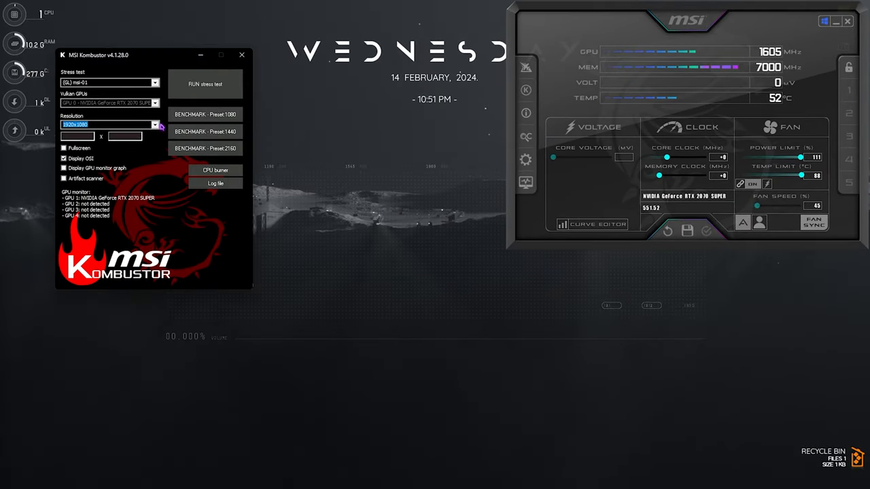
pyautogui.click(155, 125)
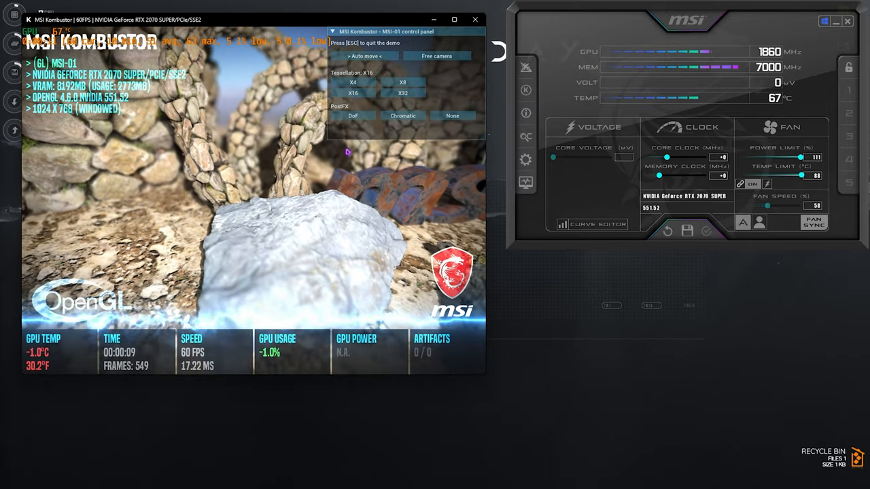
pyautogui.click(452, 116)
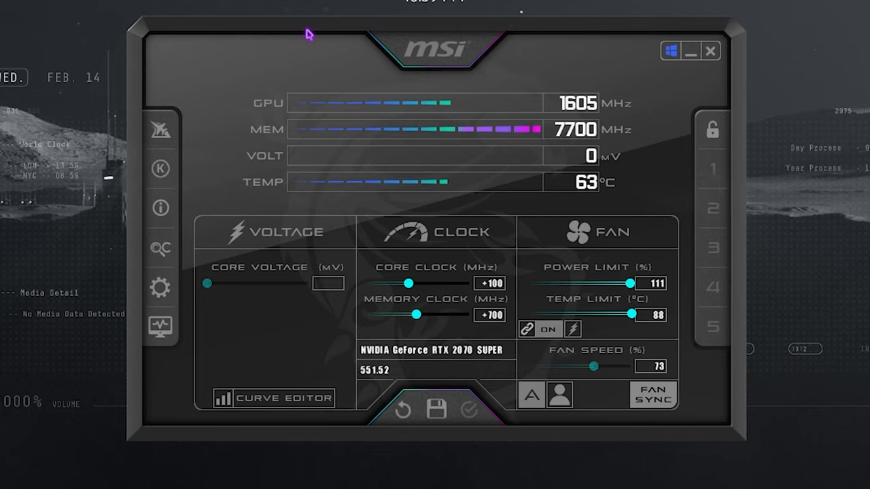
pyautogui.moveTo(470, 73)
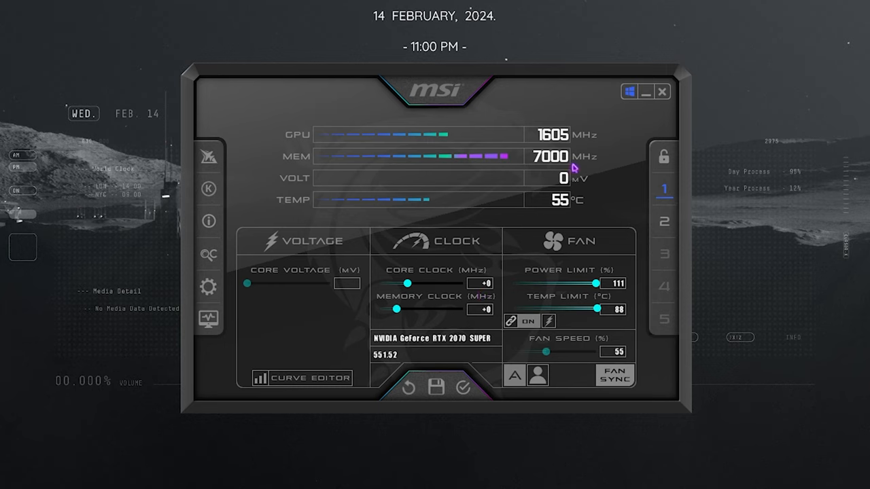
pyautogui.moveTo(626, 97)
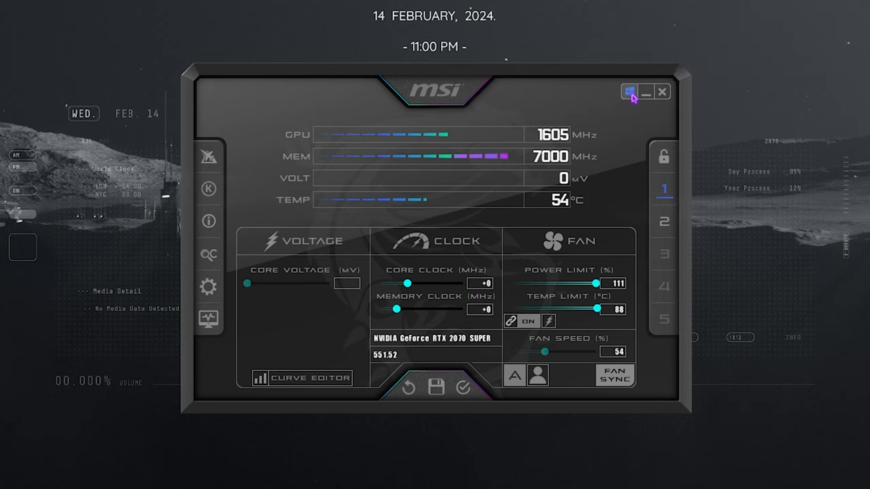
pyautogui.moveTo(623, 91)
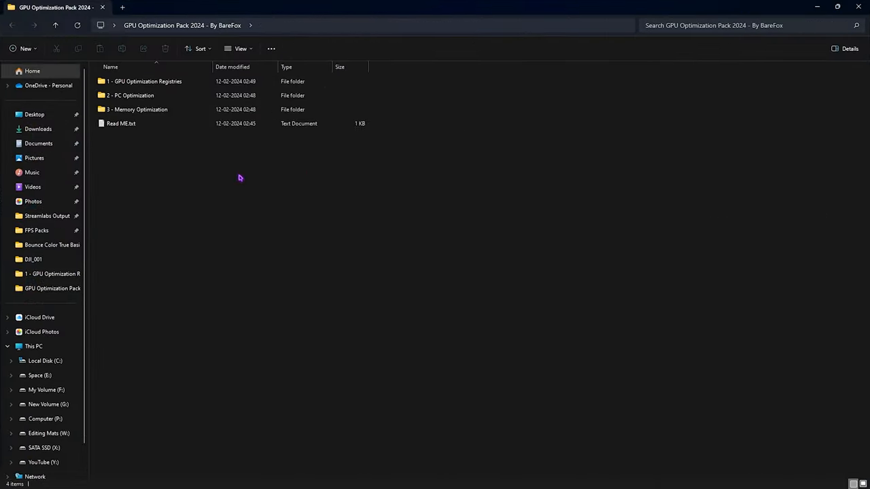
# - Enter the 1 - GPU Optimization Registries folder
pyautogui.click(143, 82)
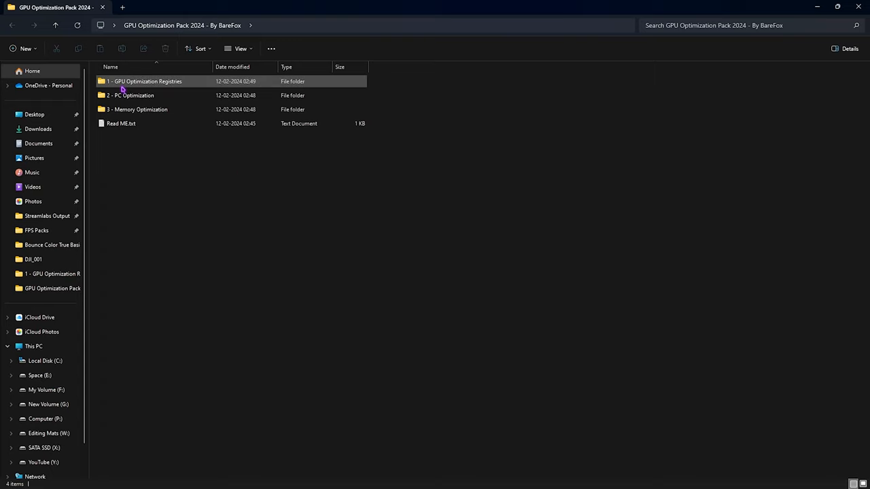
pyautogui.doubleClick(144, 82)
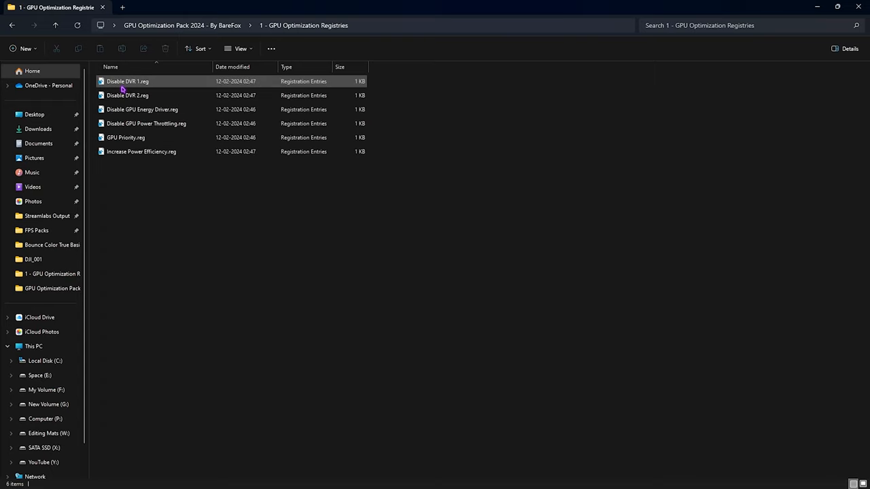
# - Merge the Disable DVR, GPU Energy Driver, Power Throttling, GPU Priority and Power Efficiency registry files, then return to the pack folder
pyautogui.click(162, 219)
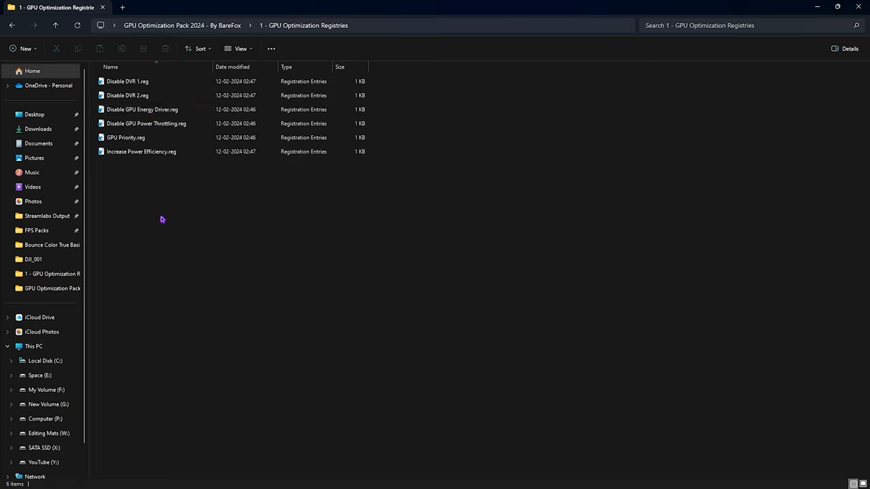
pyautogui.click(142, 108)
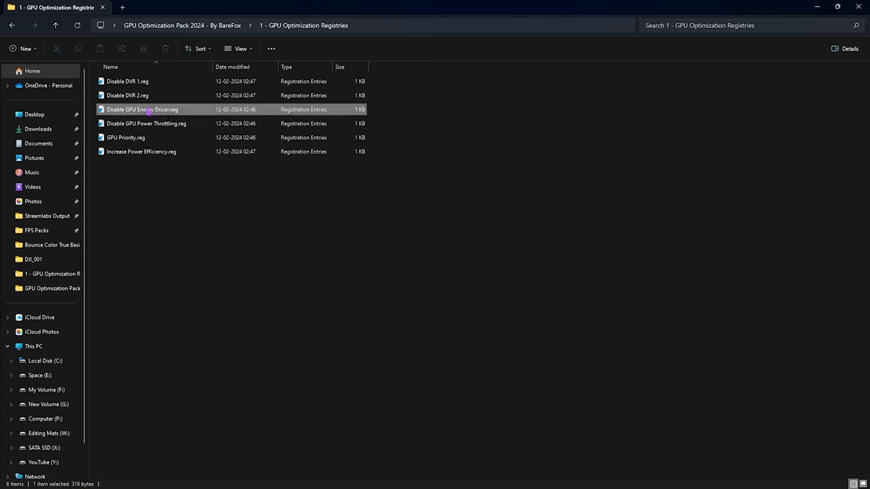
pyautogui.click(147, 122)
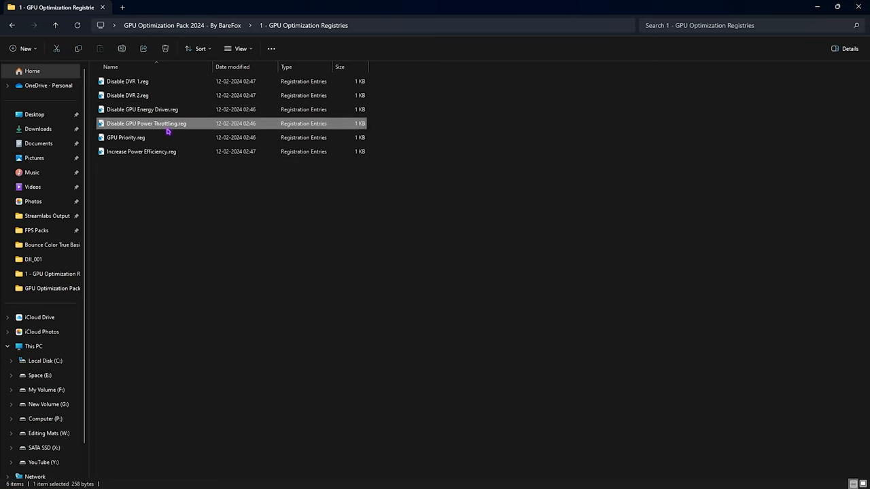
pyautogui.click(142, 152)
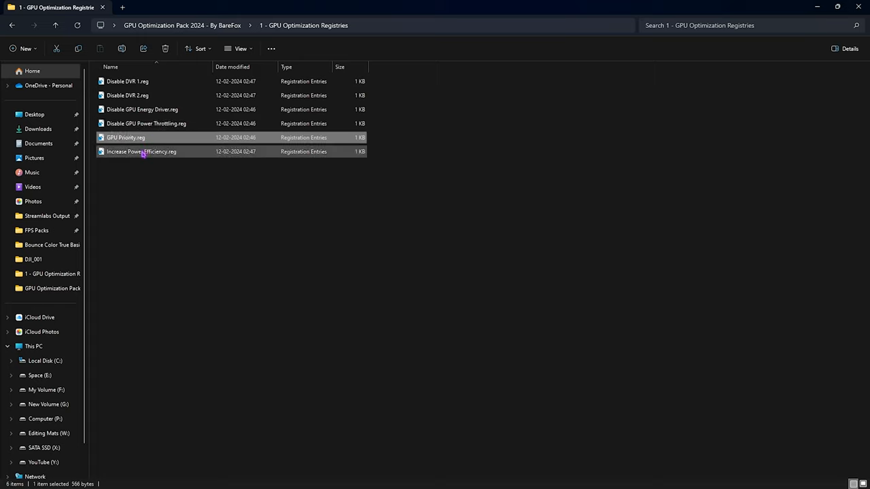
pyautogui.click(142, 152)
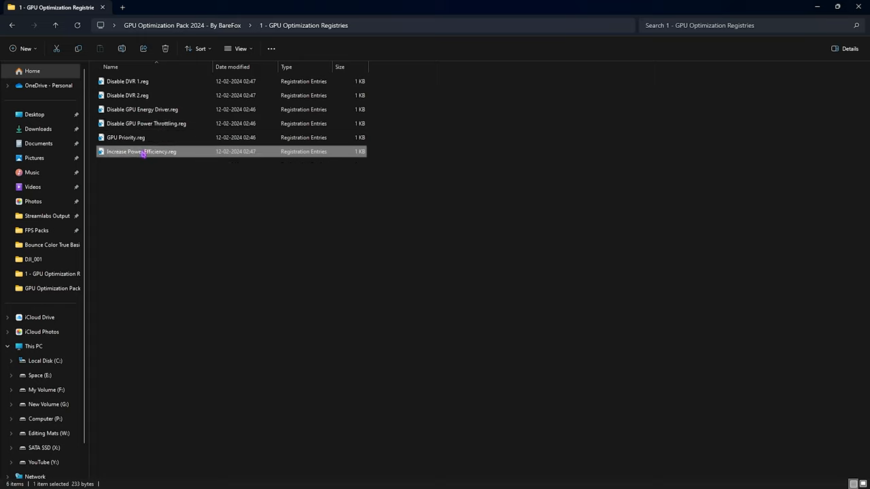
pyautogui.click(169, 206)
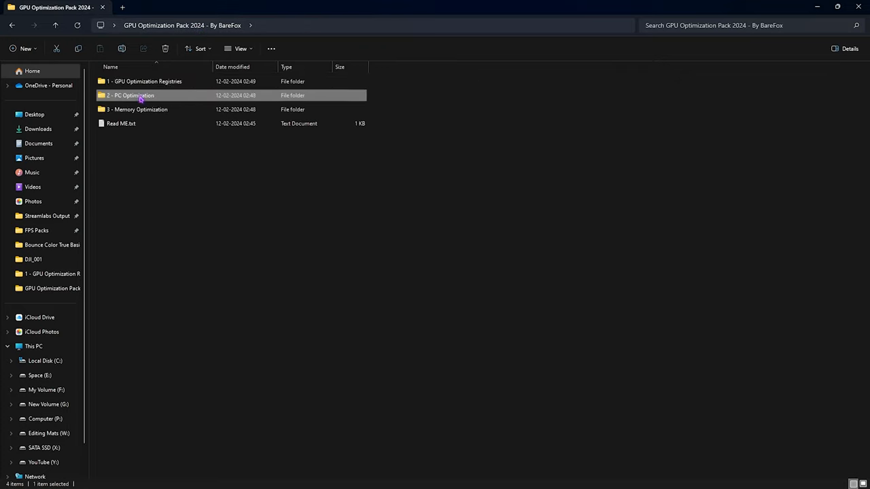
# - Reach MSI_util_v3.exe inside 2 - PC Optimization / MSI Utility V3 and show its context options
pyautogui.doubleClick(130, 95)
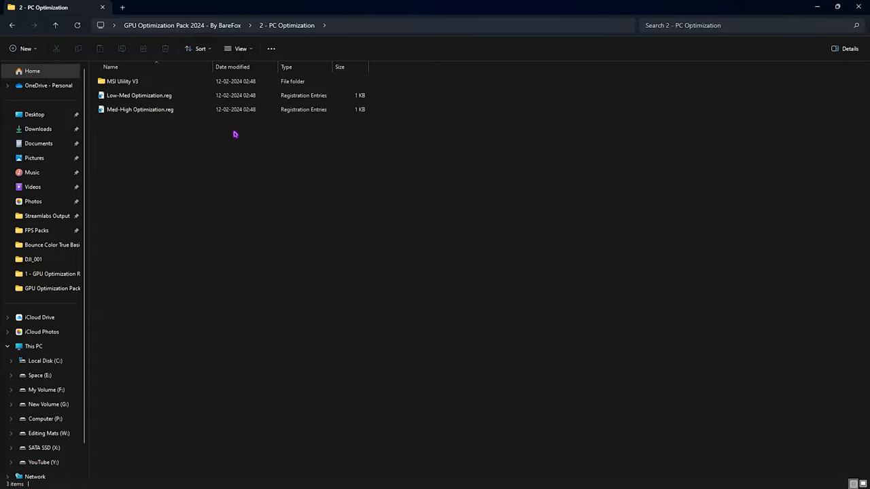
pyautogui.moveTo(122, 82)
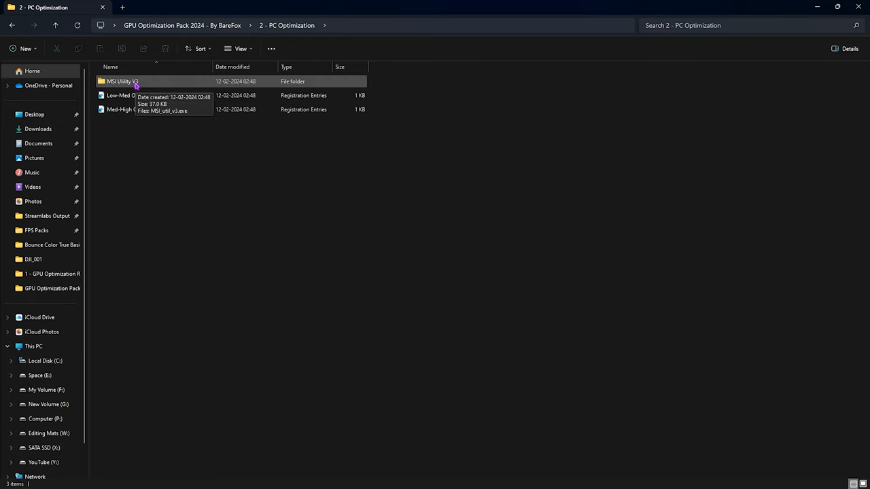
pyautogui.doubleClick(122, 81)
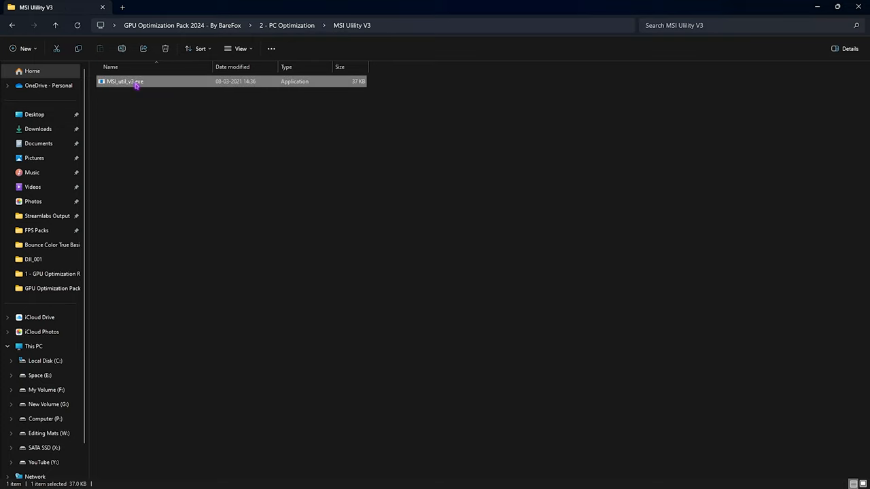
pyautogui.rightClick(125, 81)
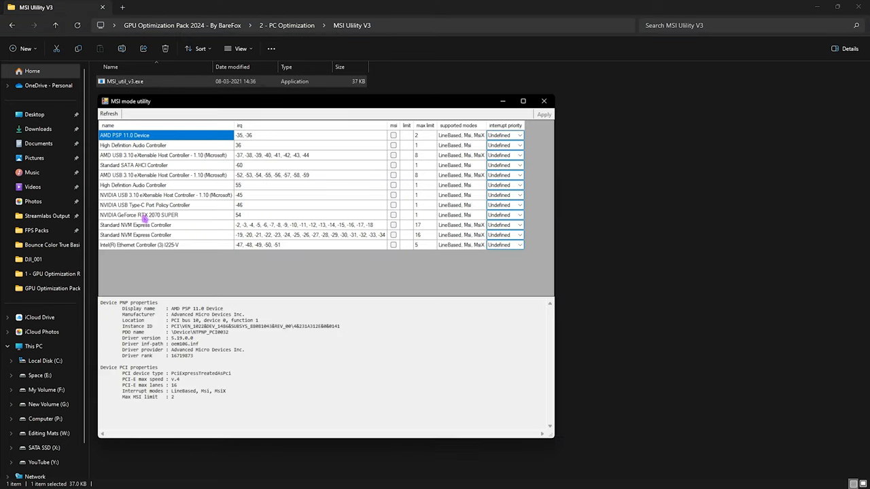
# - Enable MSI mode with High interrupt priority for the RTX 2070 SUPER and apply it
pyautogui.click(139, 214)
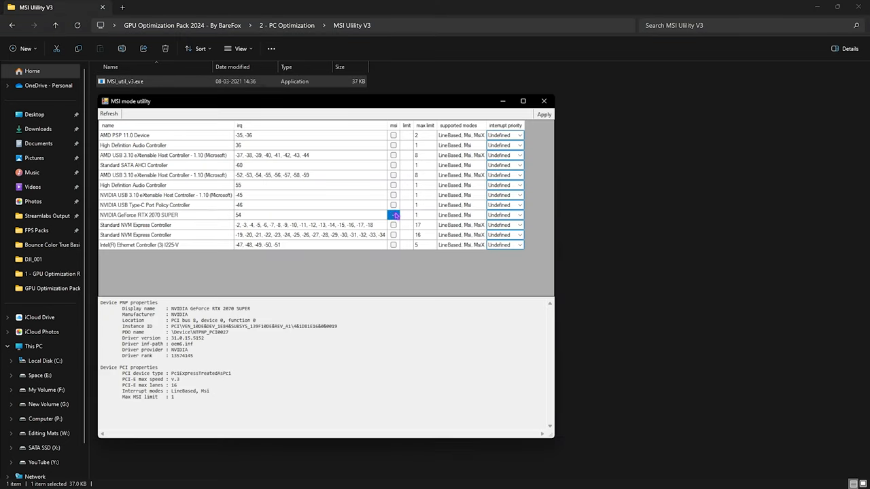
pyautogui.click(393, 214)
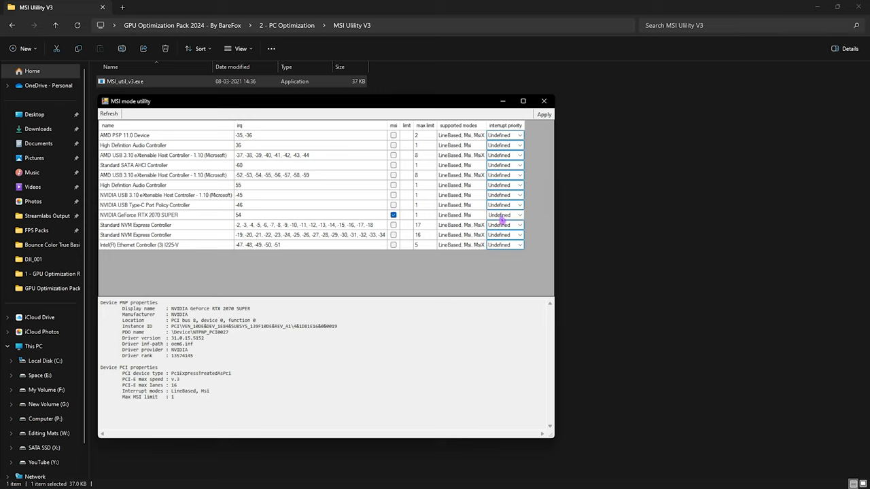
pyautogui.click(504, 215)
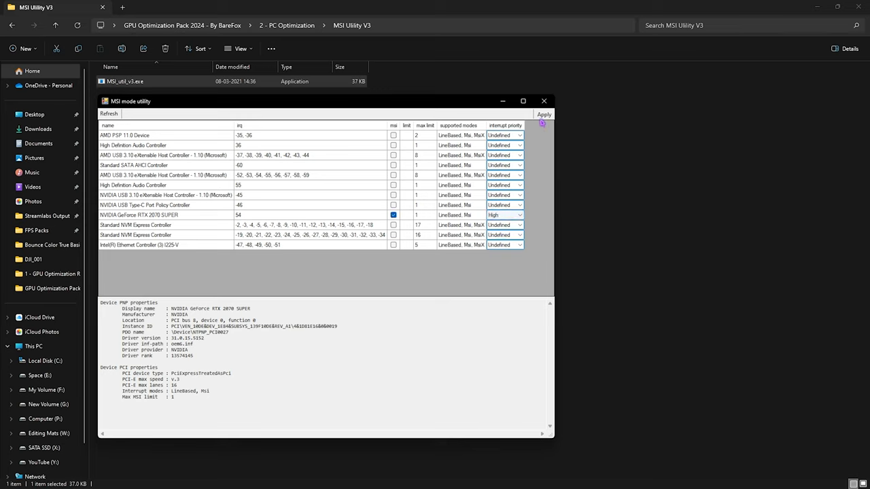
pyautogui.click(544, 115)
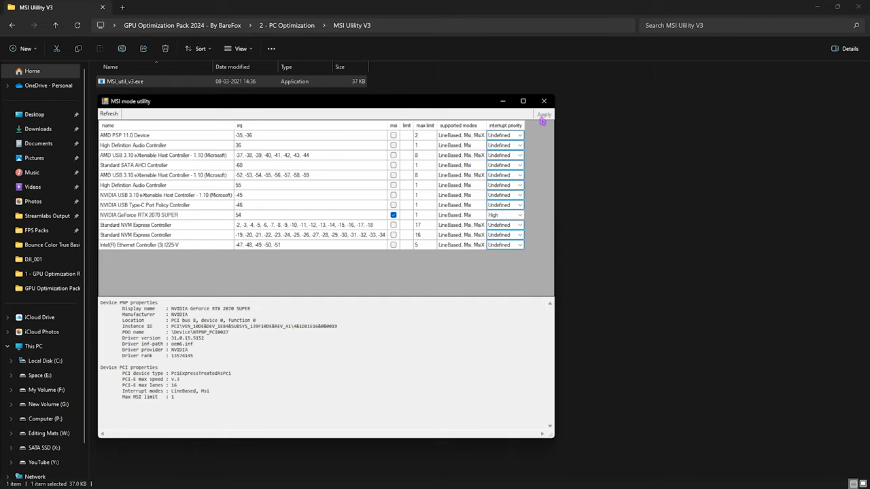
pyautogui.moveTo(409, 235)
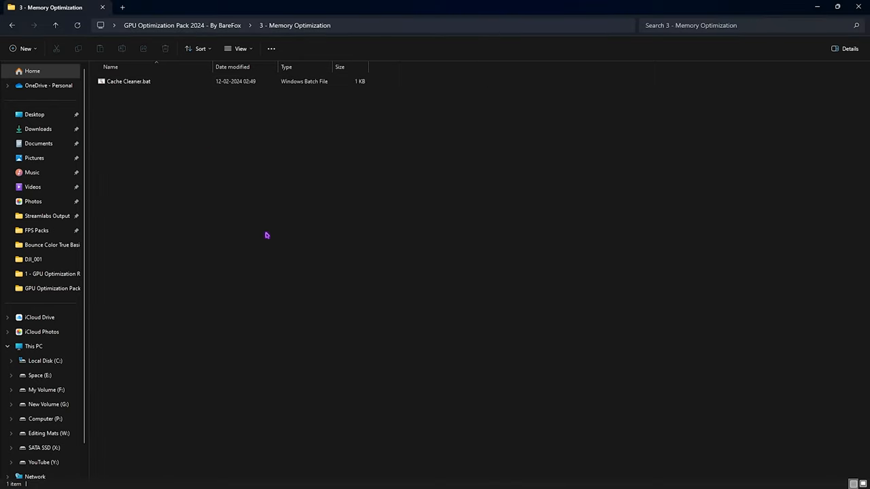
# - Run Cache Cleaner.bat from 3 - Memory Optimization as administrator
pyautogui.click(128, 82)
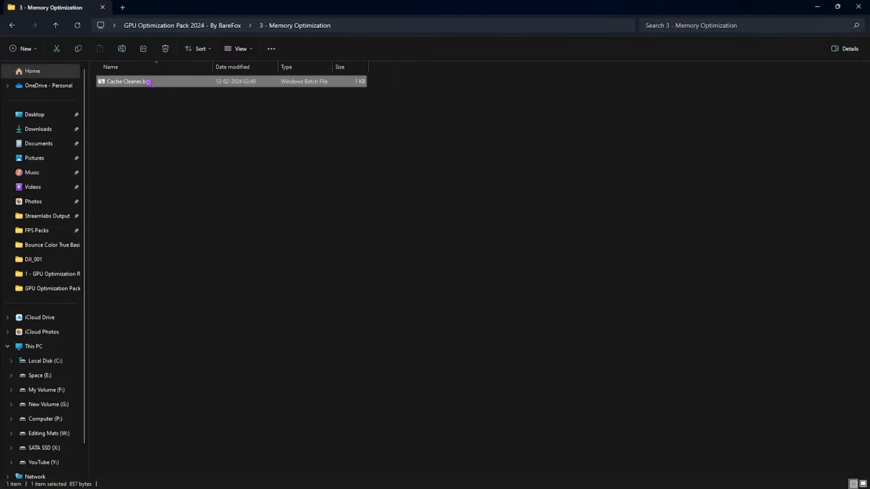
pyautogui.rightClick(125, 82)
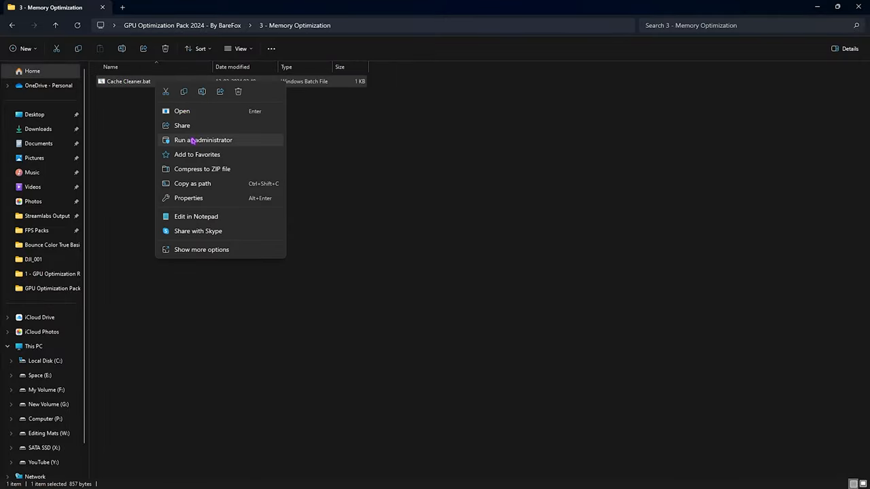
pyautogui.click(202, 140)
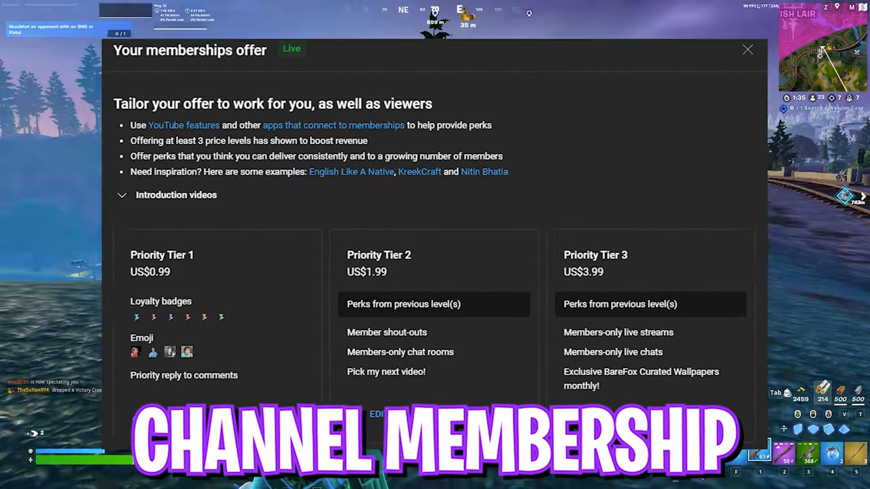
pyautogui.click(748, 49)
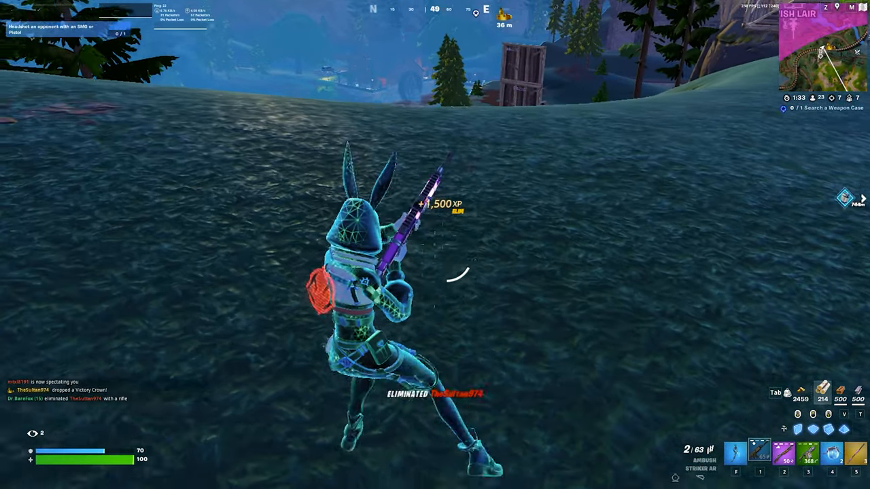